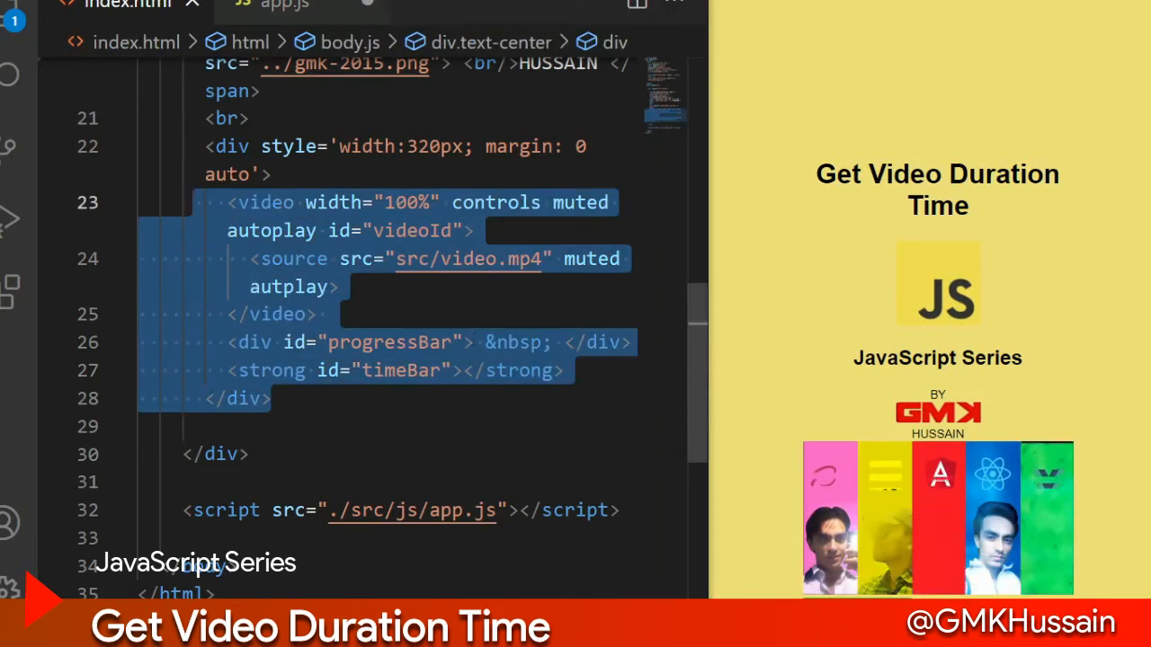
Declare videoId, progressBar and timeBar in app.js via document.getElementById, matching the index.html ids.
click(285, 5)
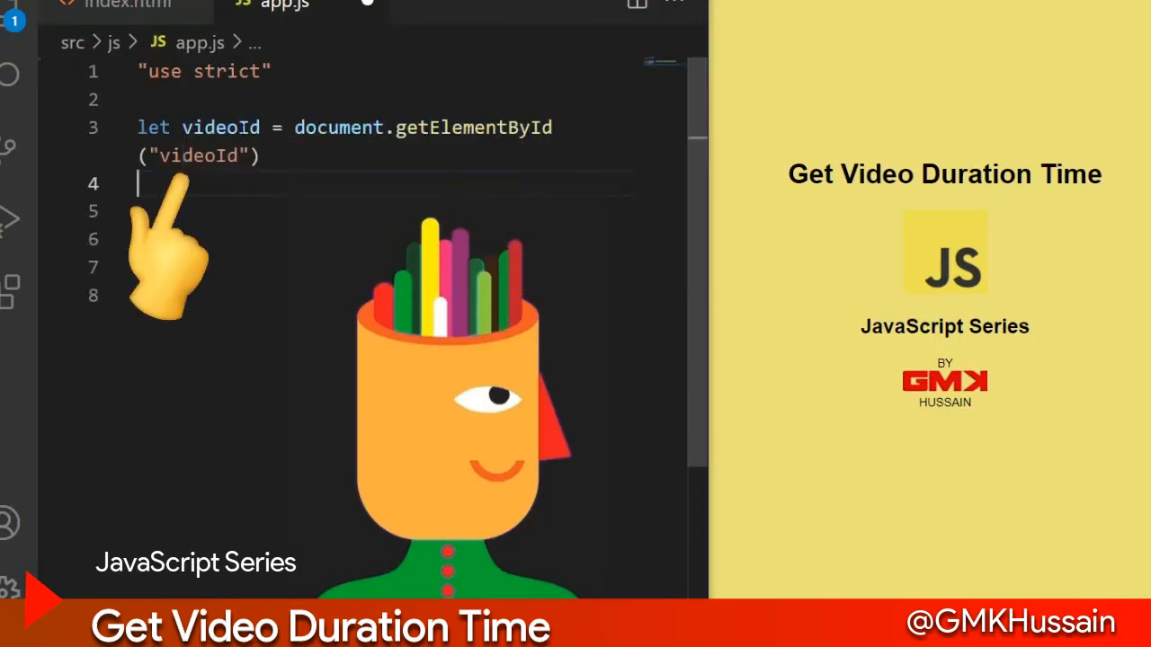
click(128, 7)
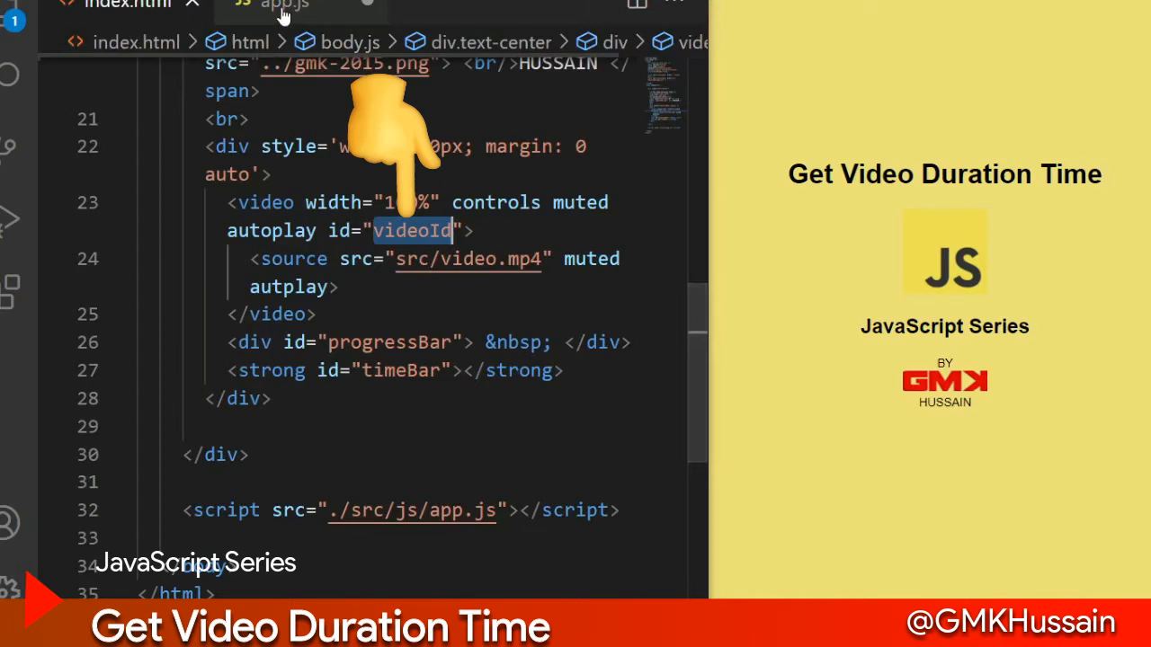
click(297, 7)
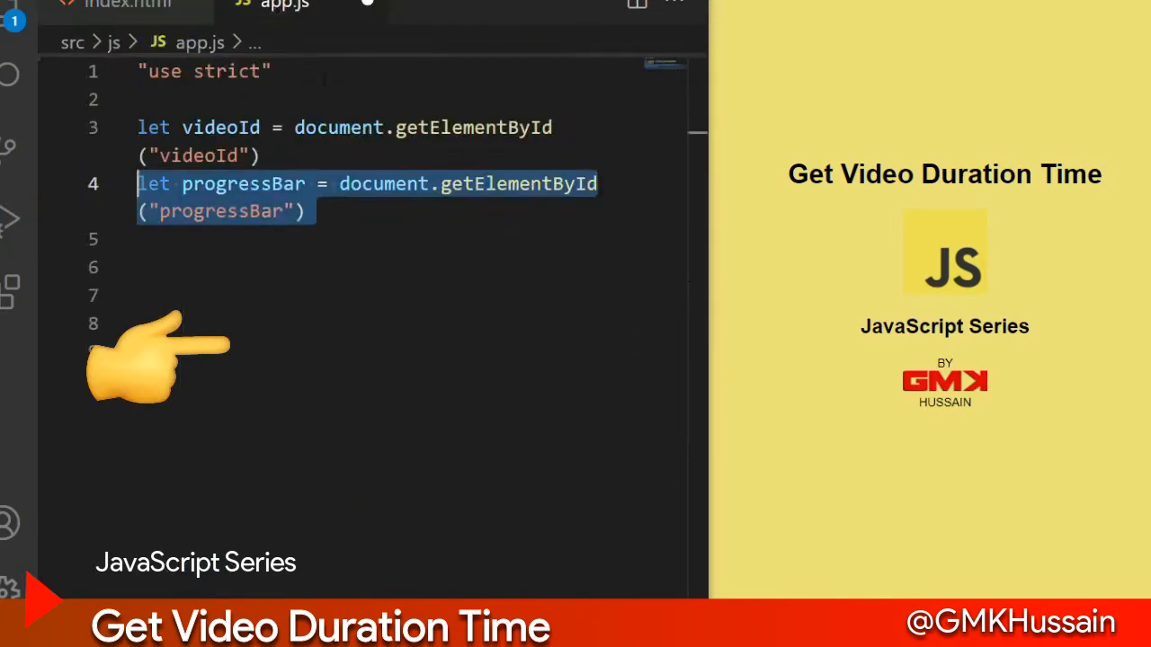
click(126, 7)
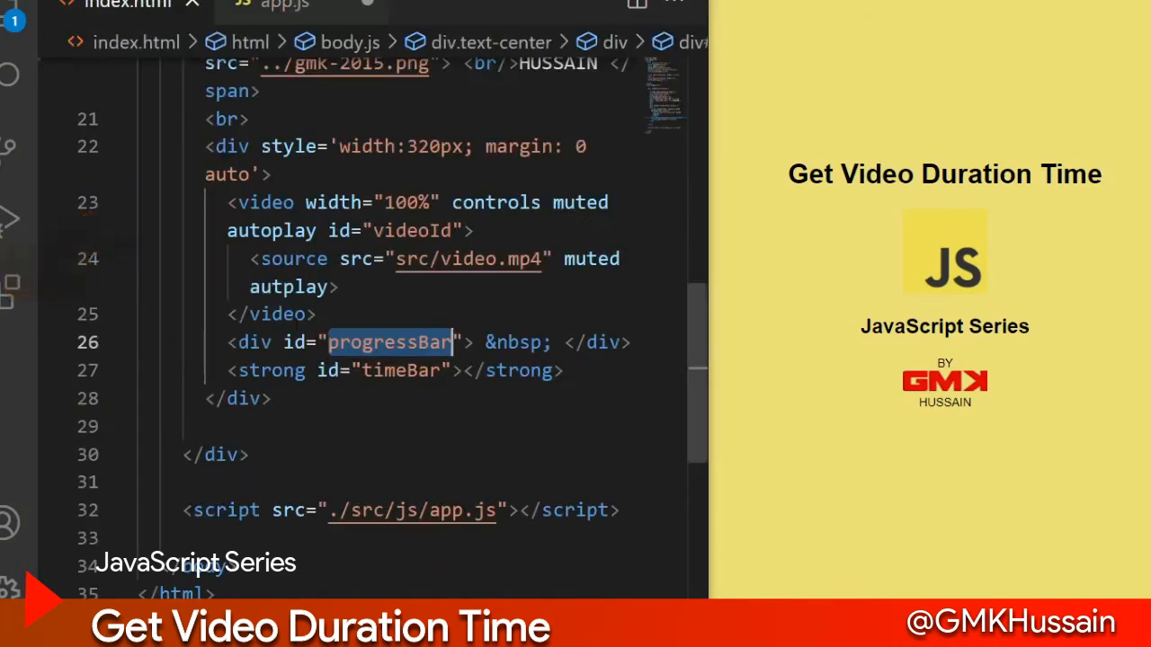
double_click(399, 371)
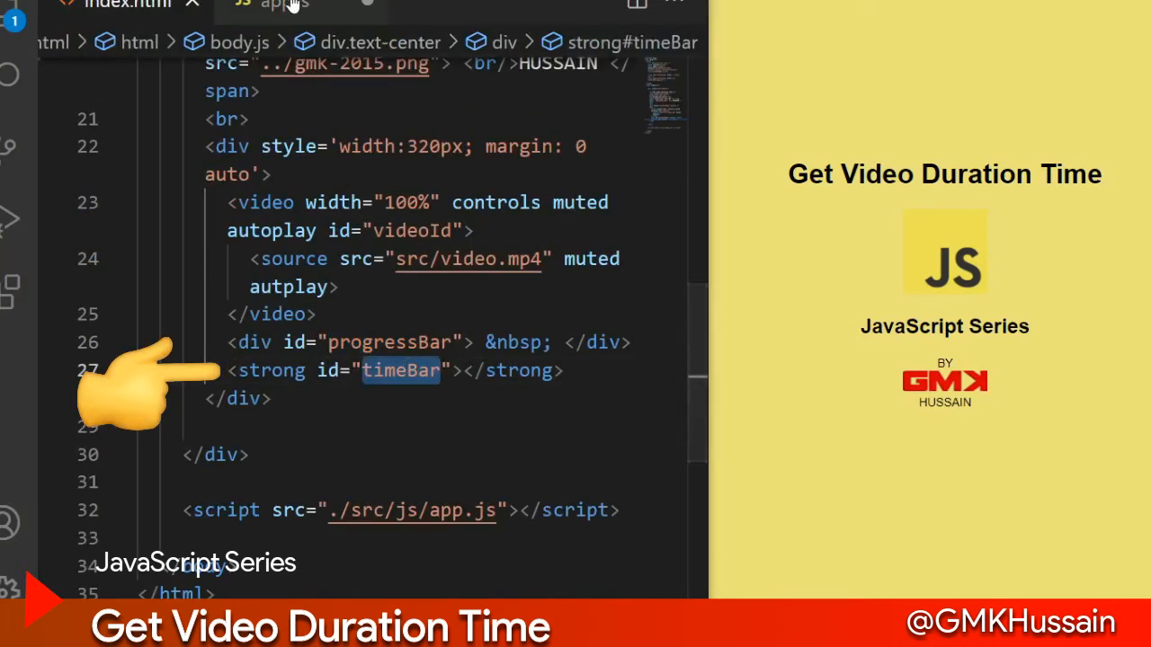
click(283, 5)
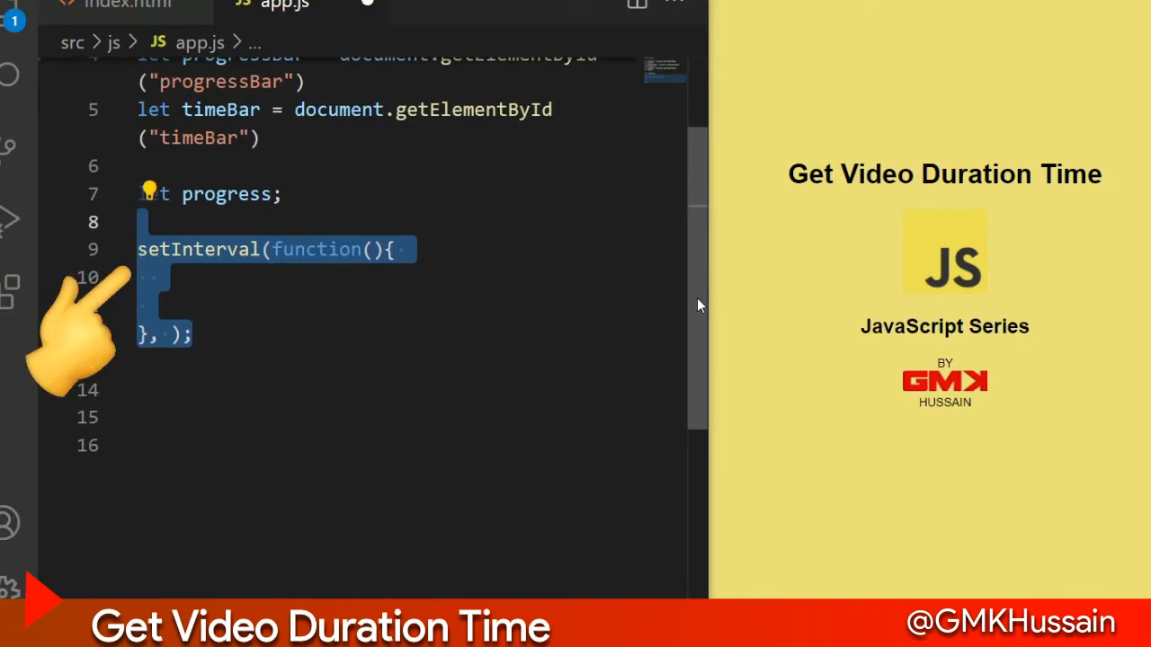
Inside a 1000 ms setInterval, compute progress = (videoId.currentTime / 17 * 100).
text(1000)
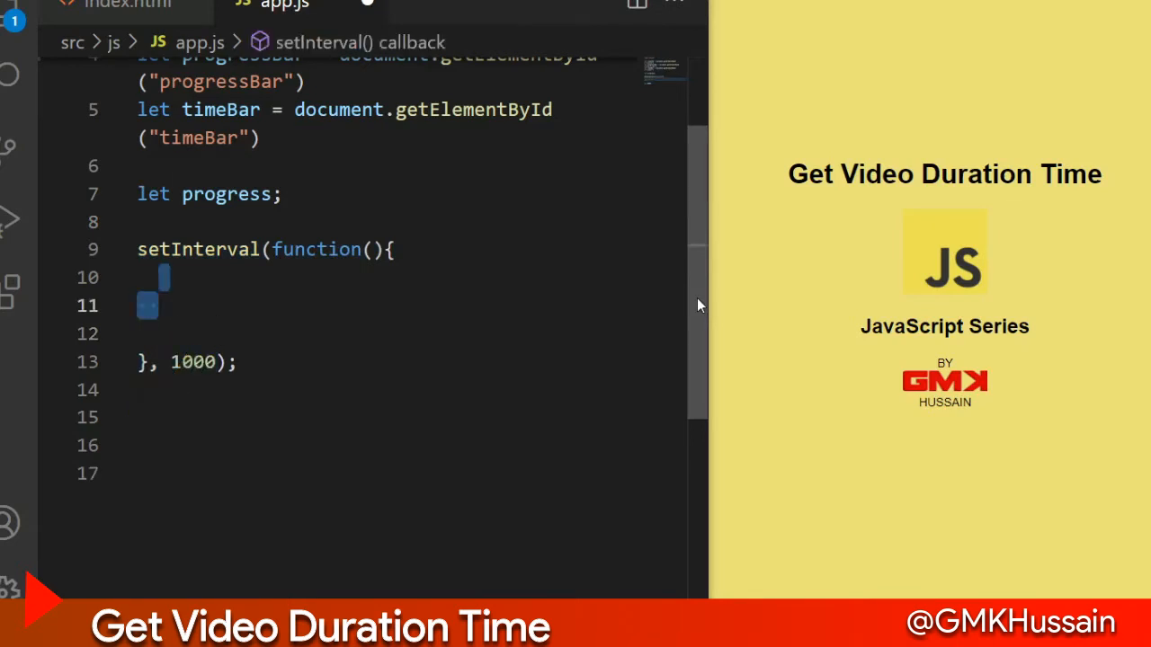
text(progress = ( ))
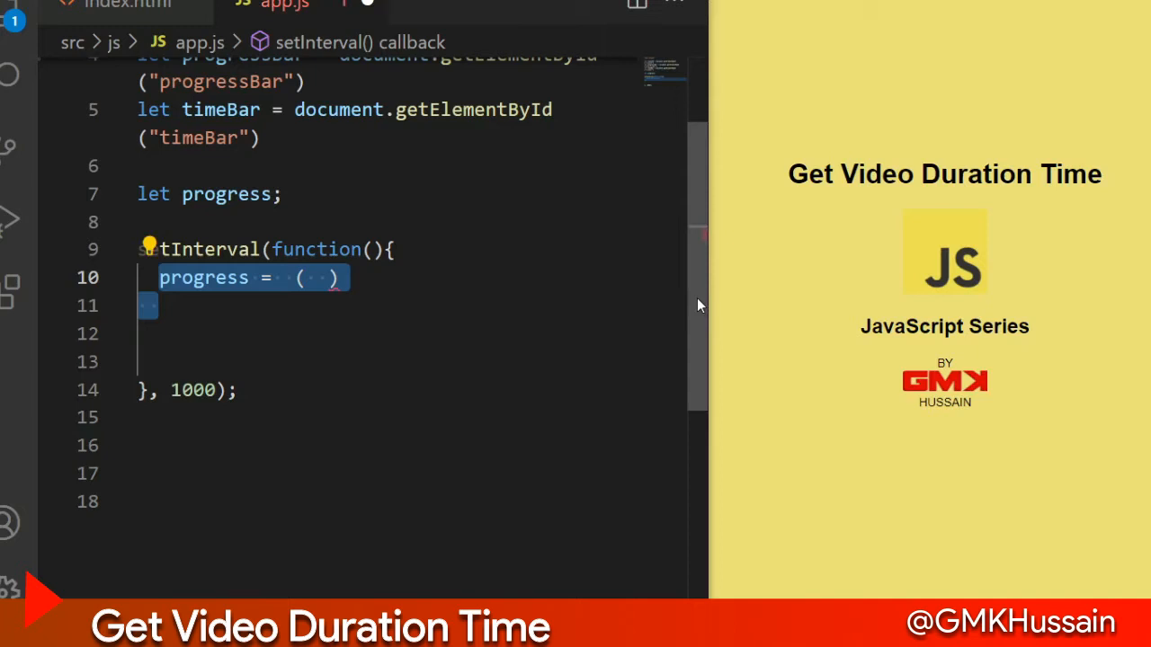
text(videoId.currentTime / 17 * 100)
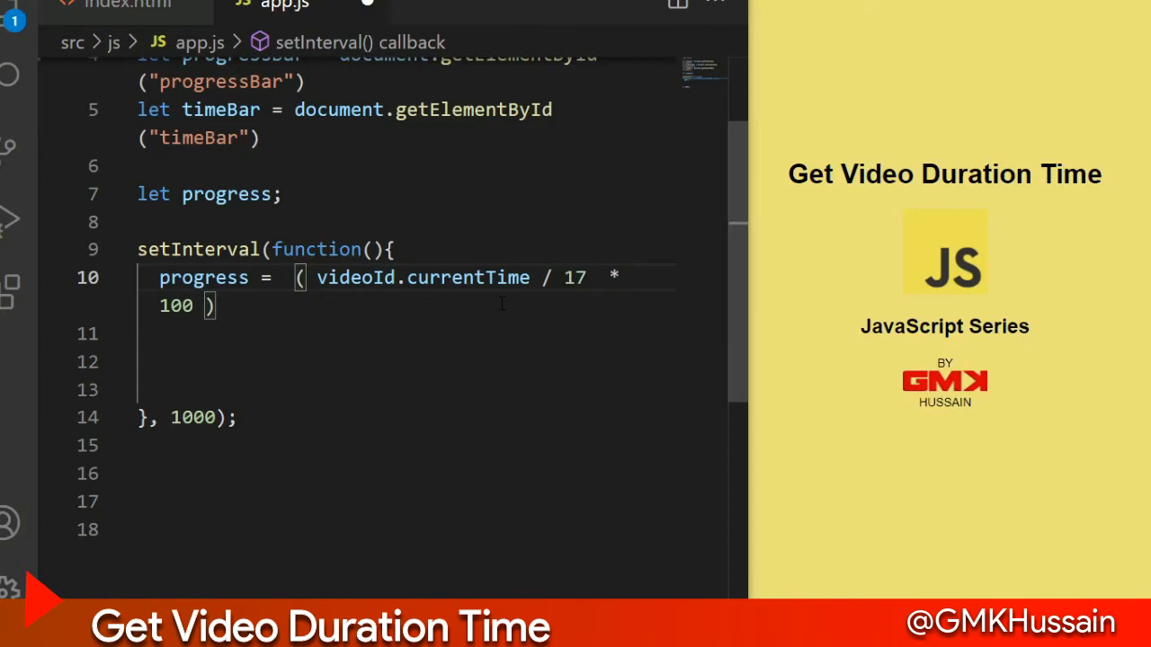
mouse_move(420, 308)
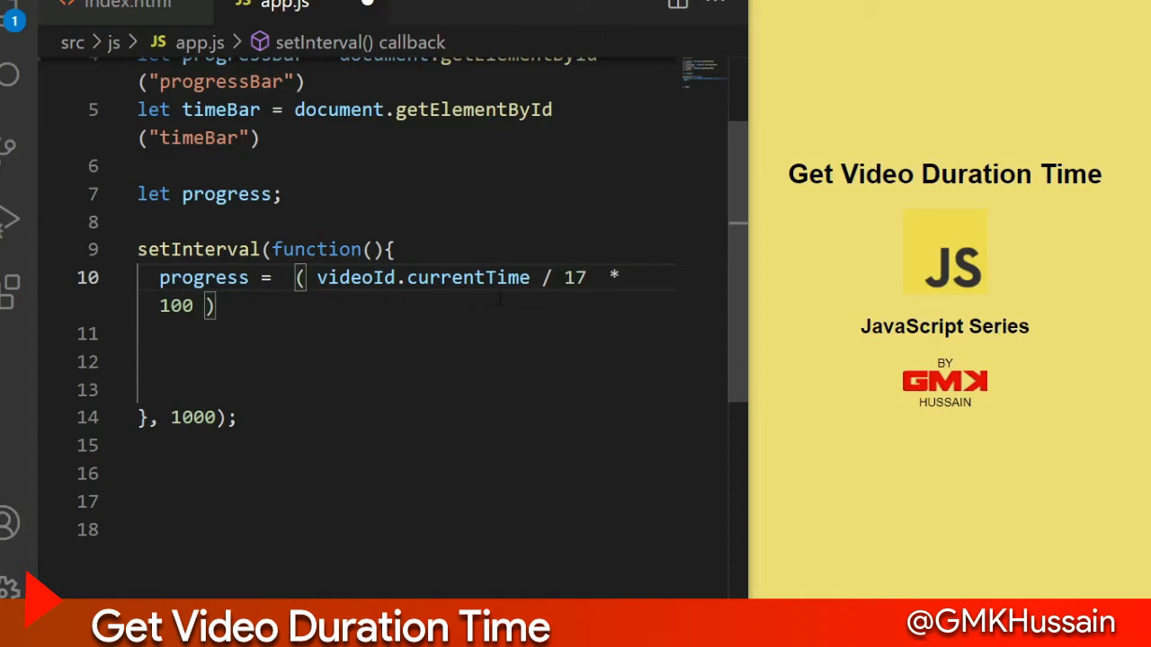
Round progress with toFixed(2), set progressBar's style to width ${progress}% with green background, and start timeBar.innerHTML.
text(.toFixed(2))
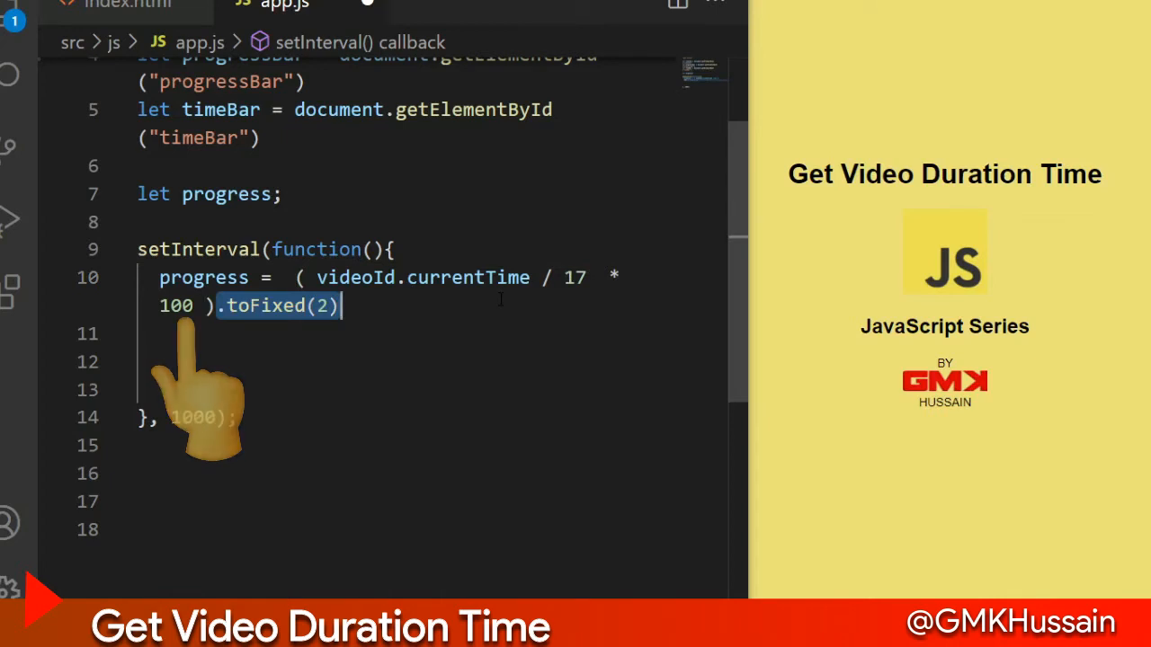
text(progressBar)
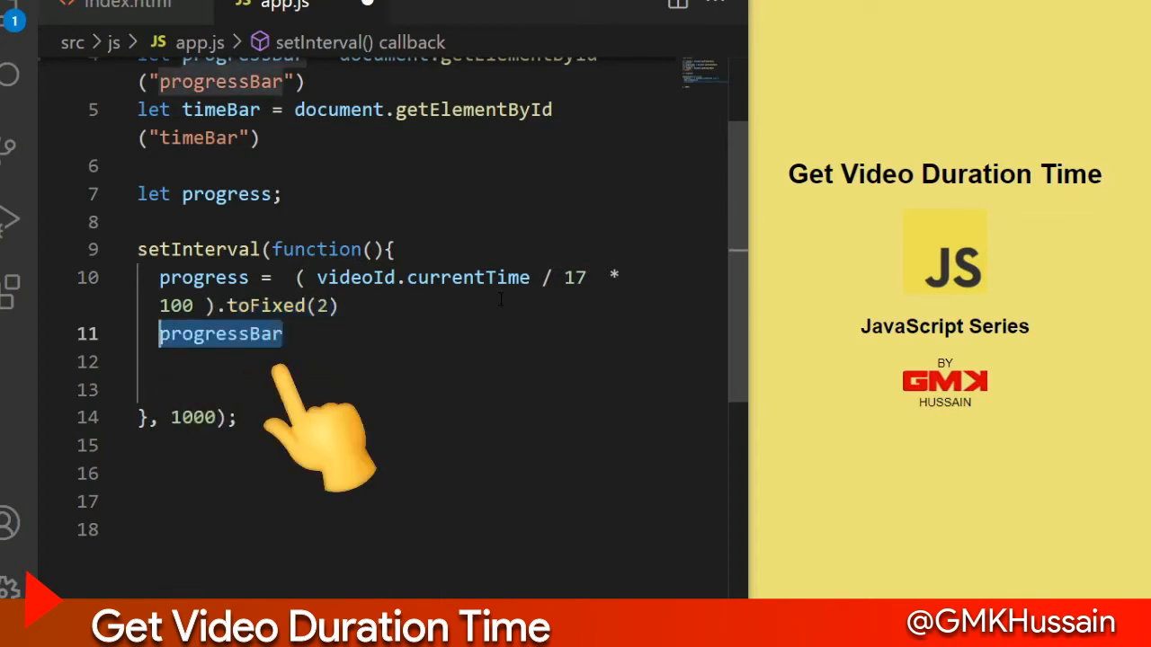
text(.setAttribute('style'))
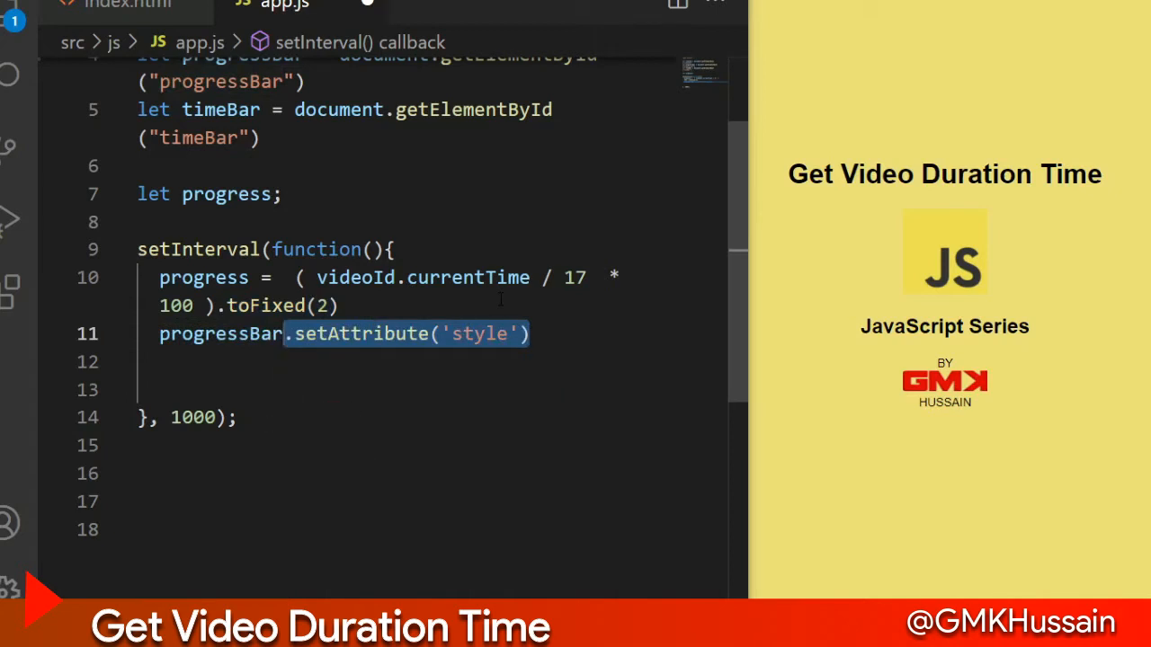
text(, `width: ${progress}%`)
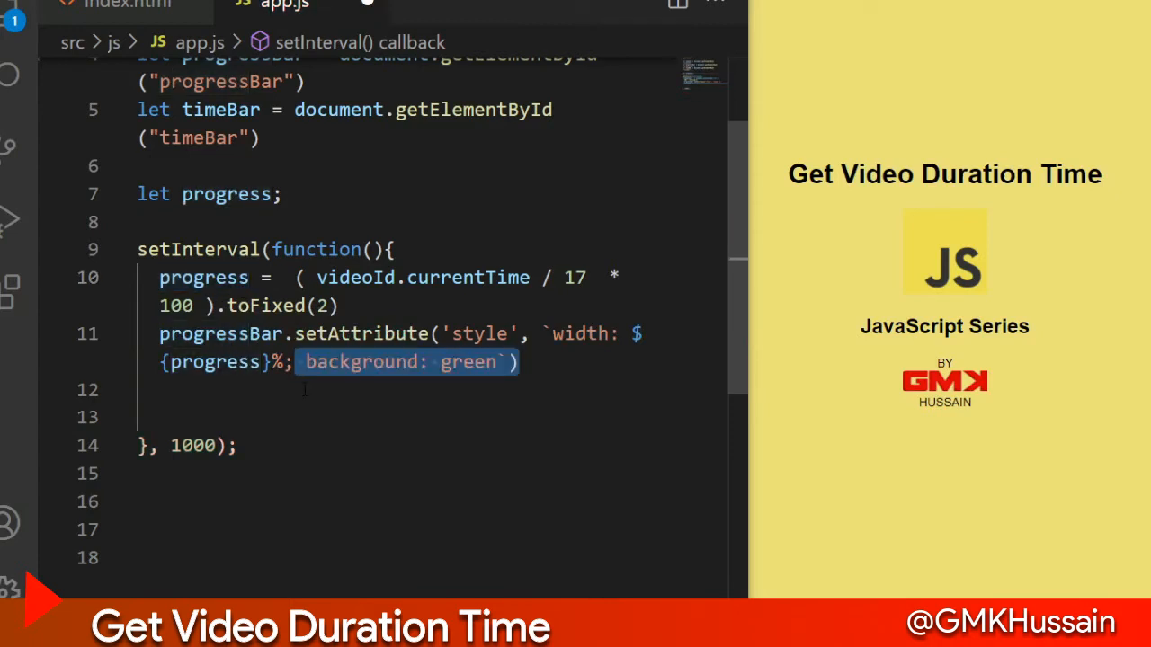
text(timeBar.innerHTML = ``;)
text(if(  ) {)
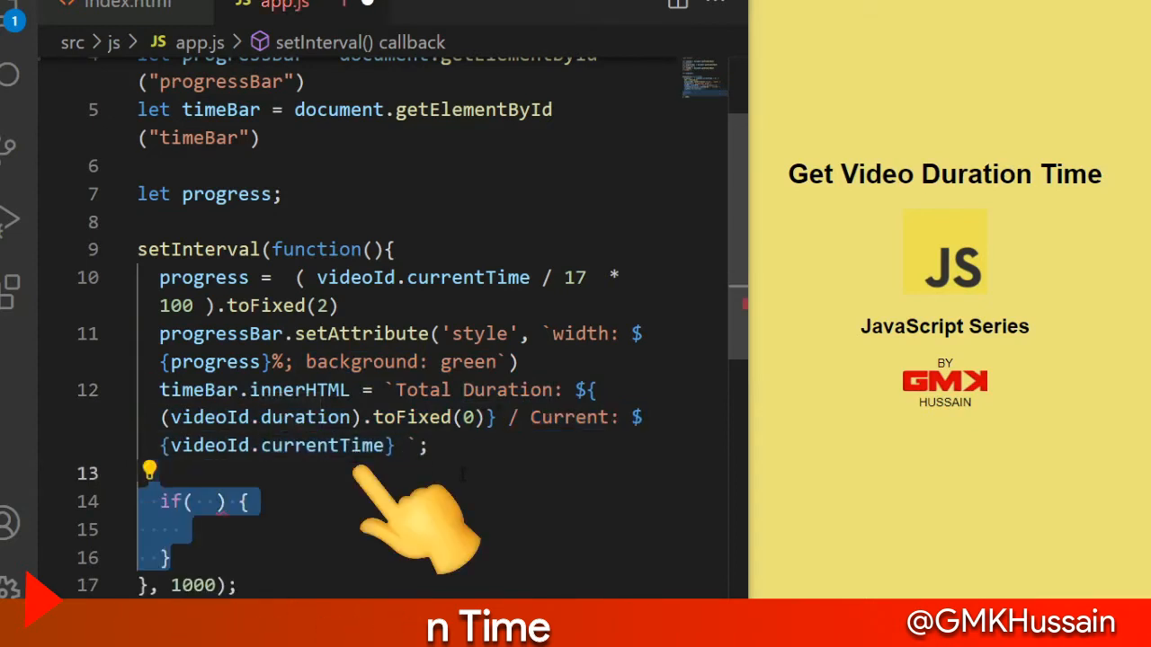
When rounded videoId.duration equals rounded currentTime, set timeBar.innerHTML to "Completed".
text((videoId.duration).toFixed(0) ==)
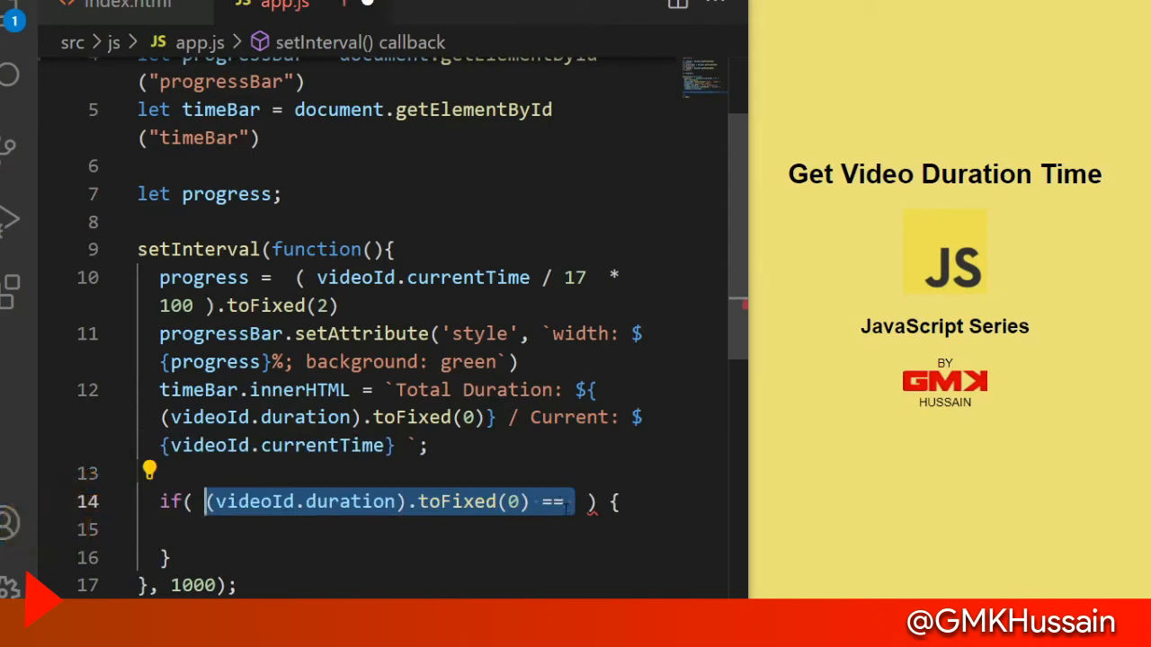
text((videoId.currentTime).toFixed(0))
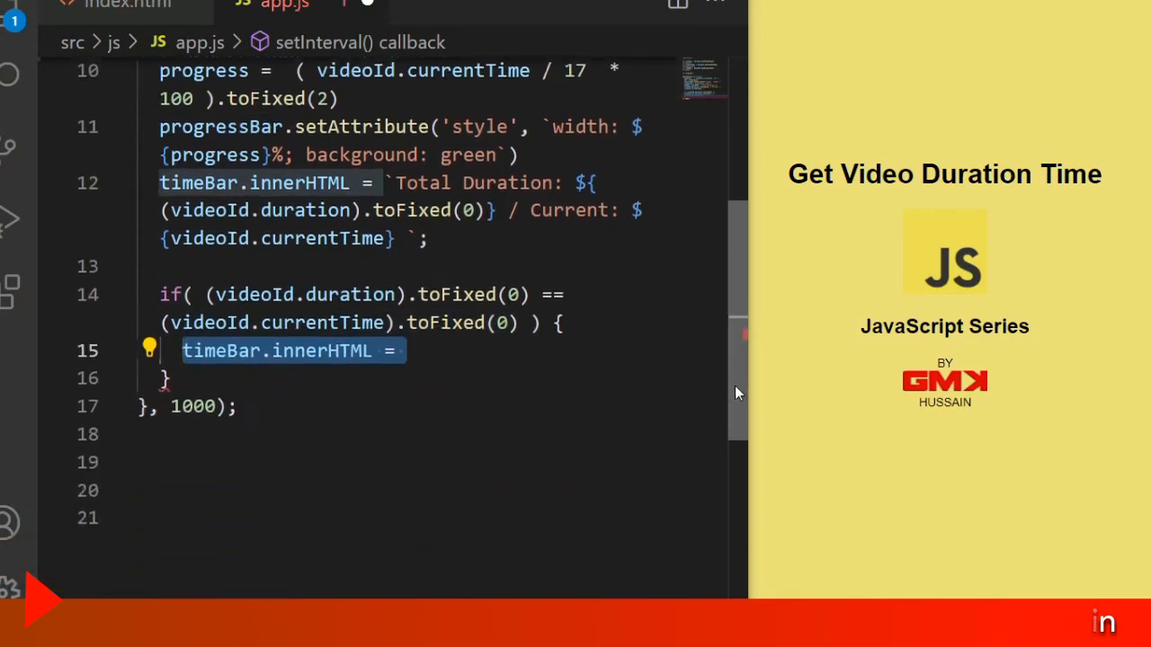
text("Completed")
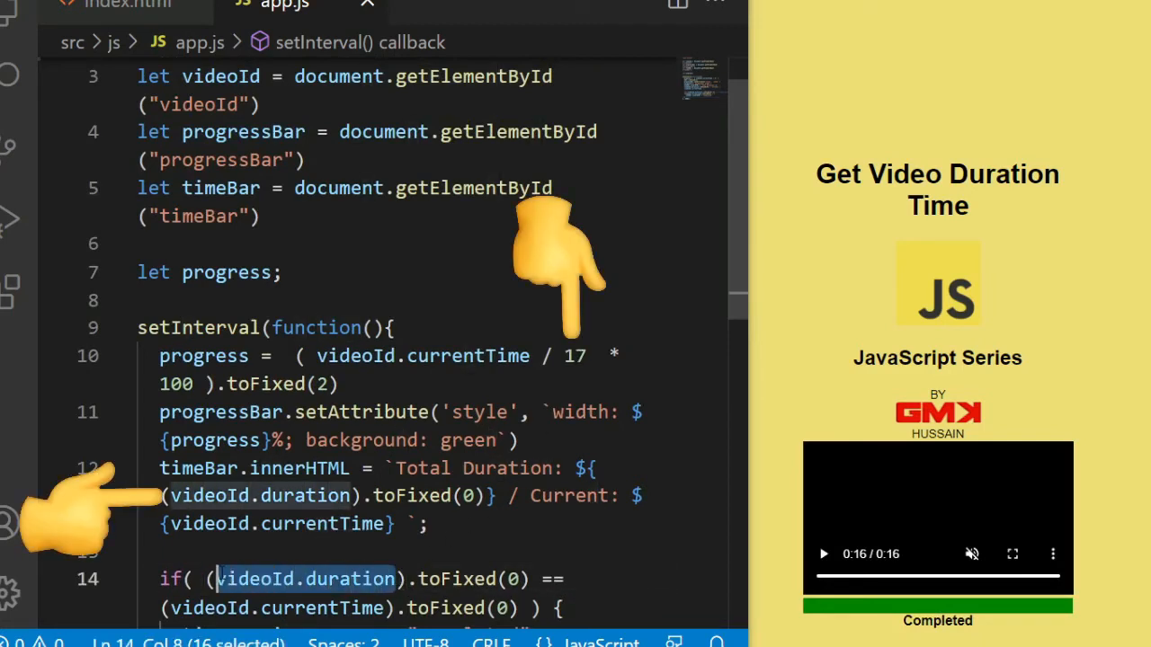
Divide the progress formula by videoId.duration instead of the hard-coded 17.
text(videoId.duration)
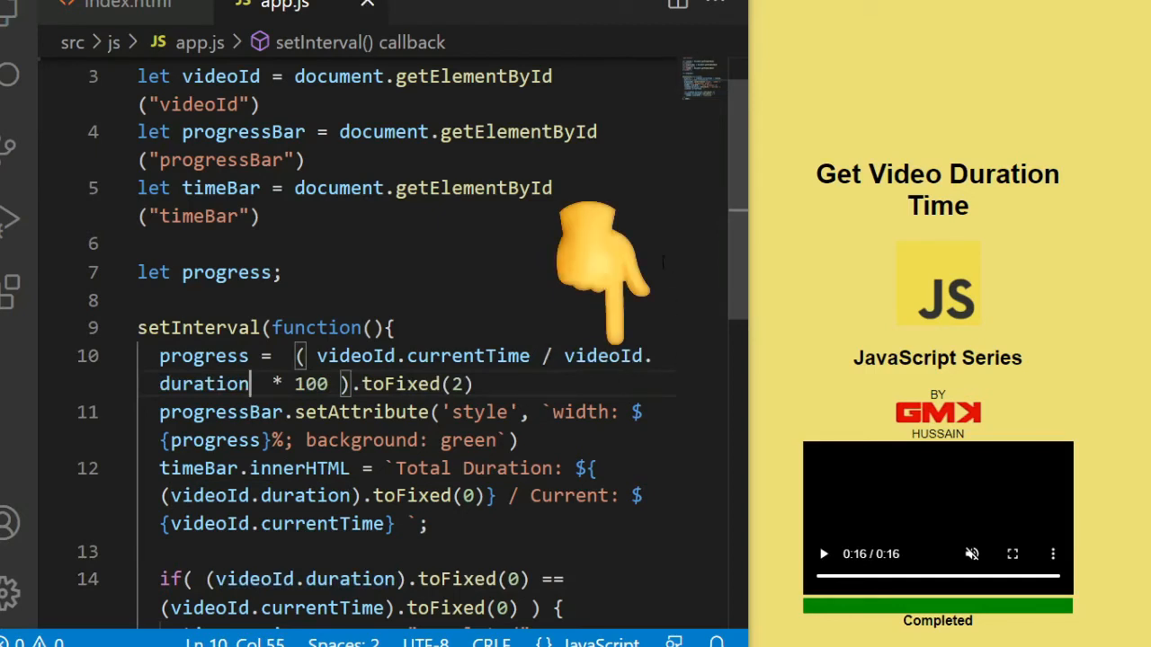
click(823, 554)
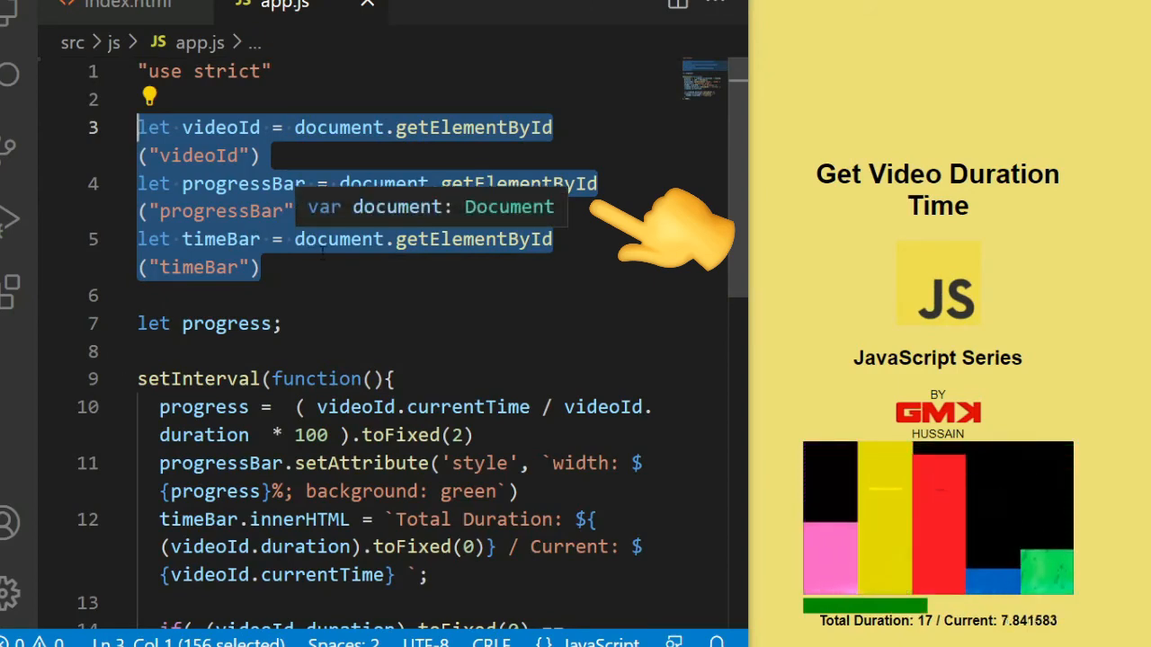
Delete the three getElementById declarations from app.js and show the progressBar id in index.html.
key(Delete)
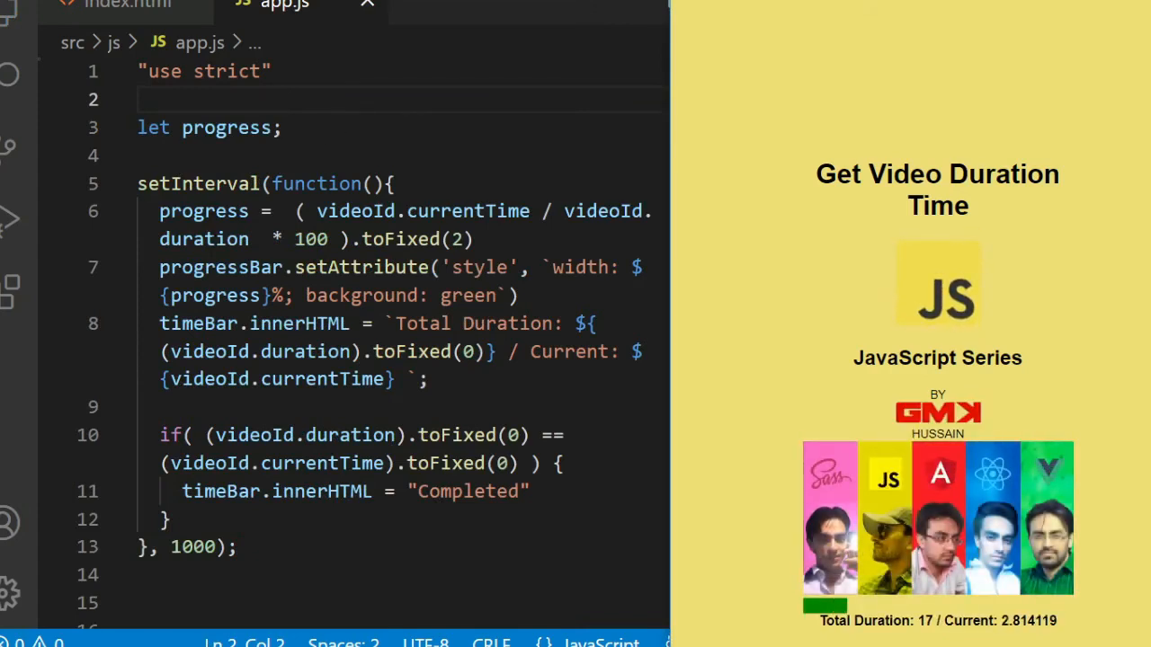
double_click(220, 267)
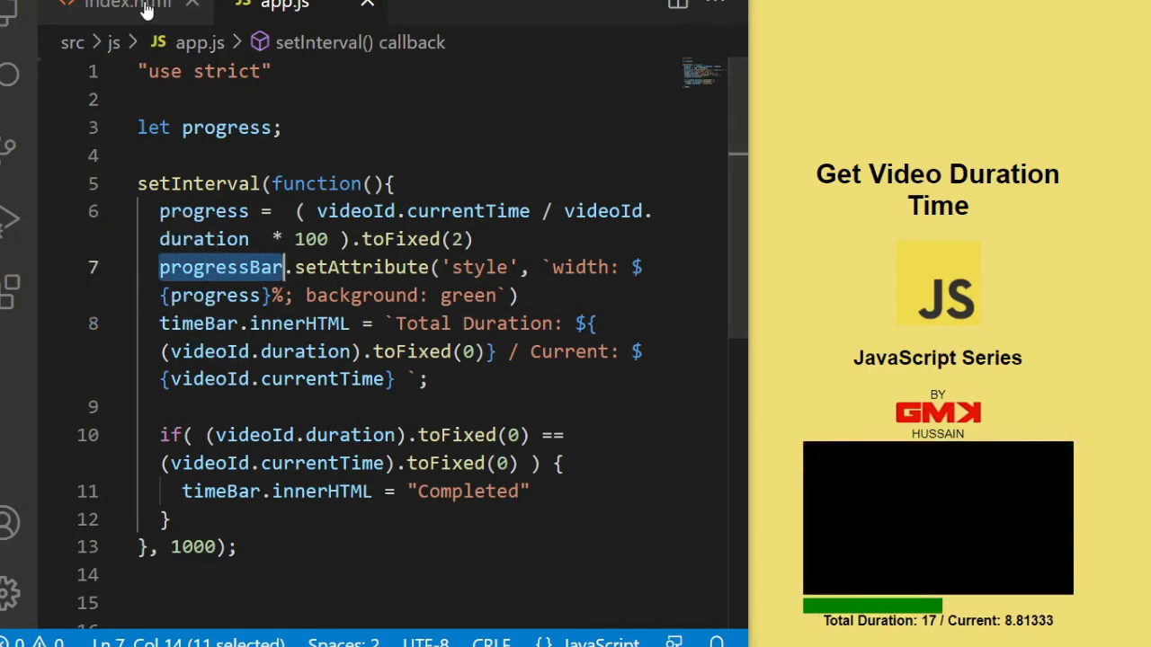
click(117, 5)
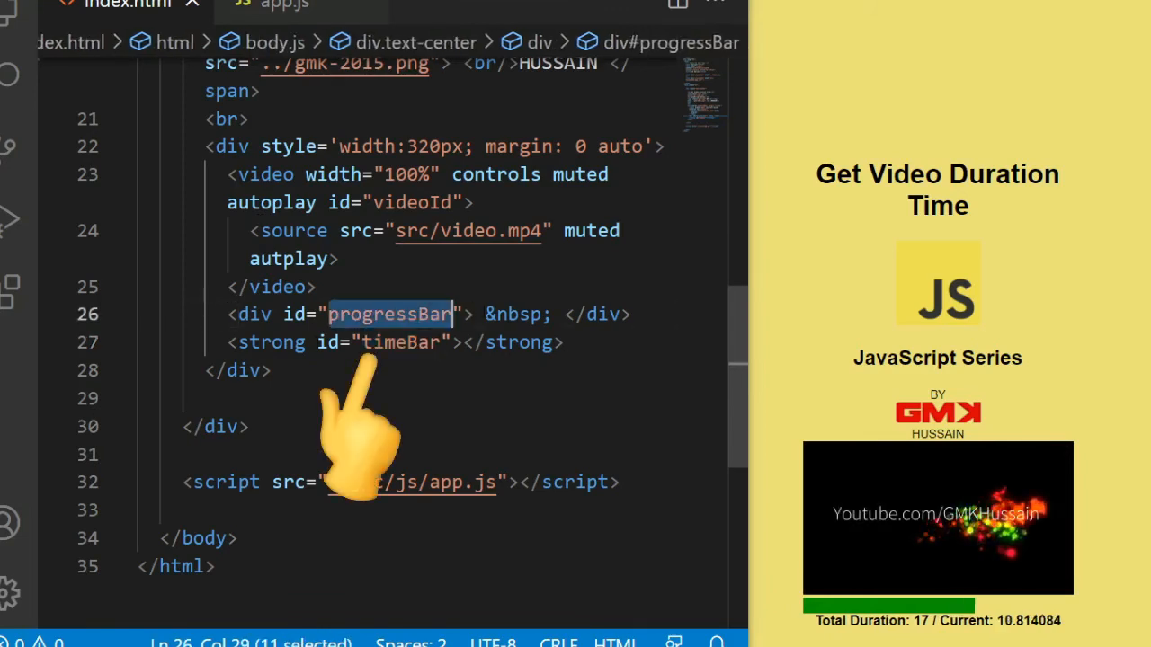